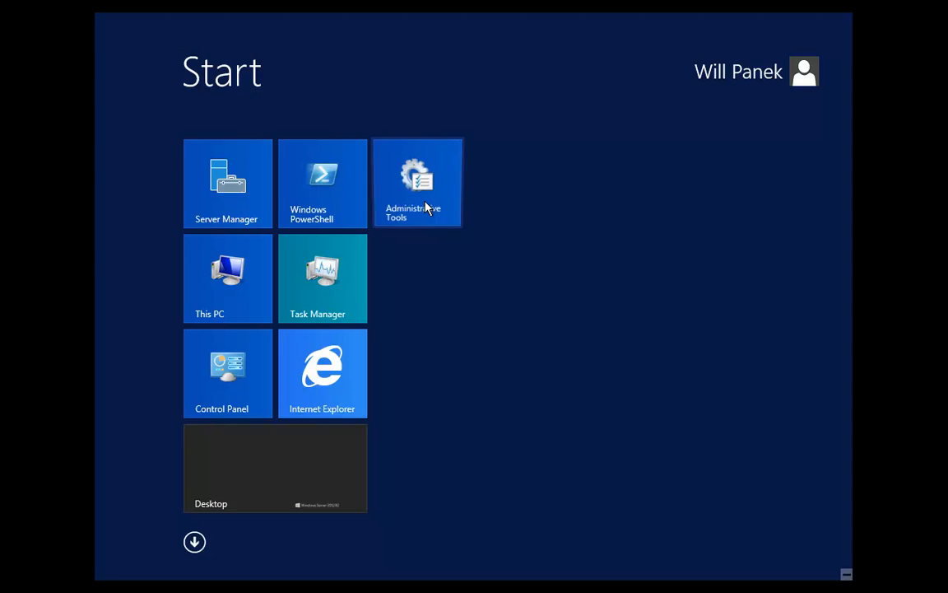
Open the Administrative Tools folder from its Start screen tile.
{"action": "left_click", "coordinate": [417, 182]}
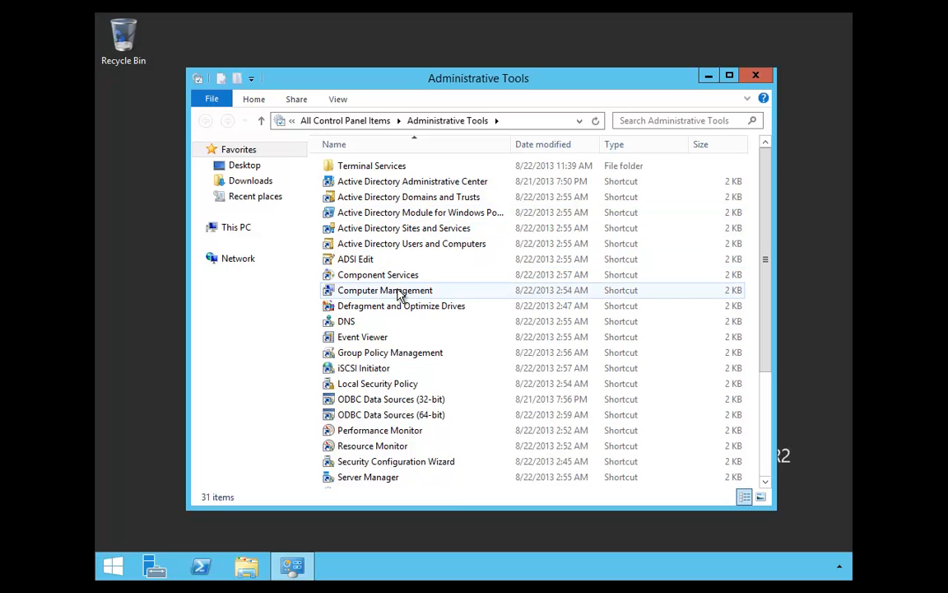
{"action": "mouse_move", "coordinate": [385, 290]}
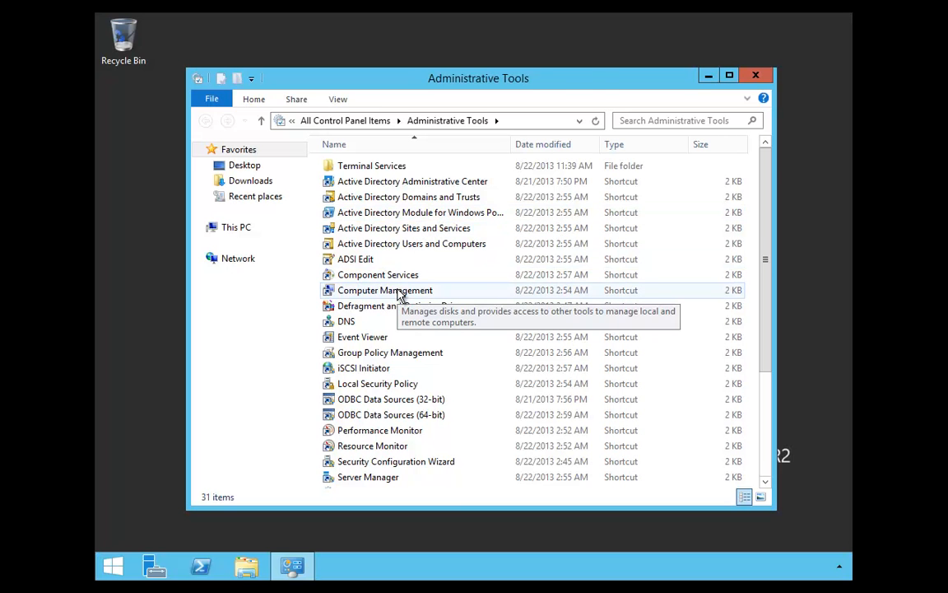
Launch Computer Management, select Disk Management, and bring up its All Tasks menu.
{"action": "double_click", "coordinate": [386, 290]}
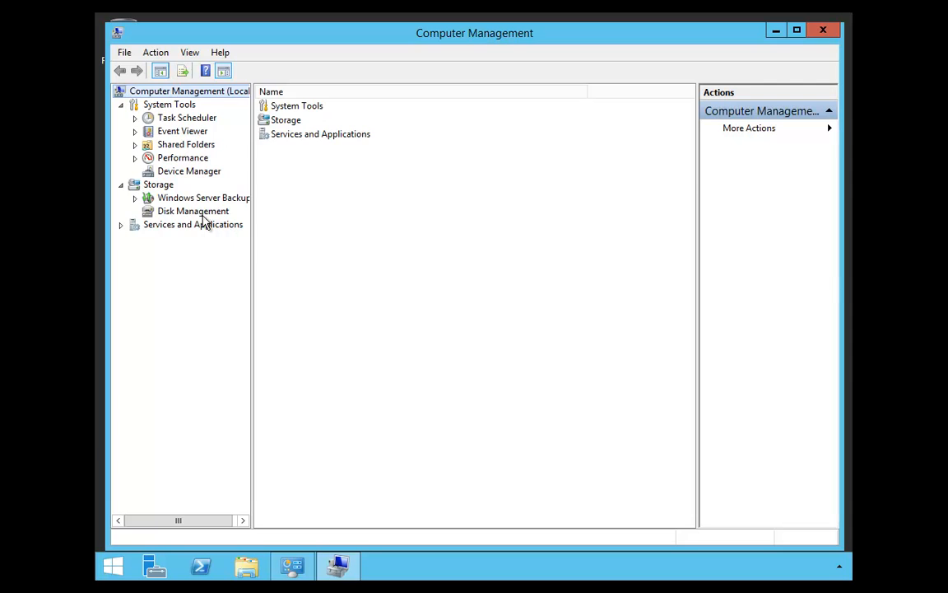
{"action": "left_click", "coordinate": [193, 210]}
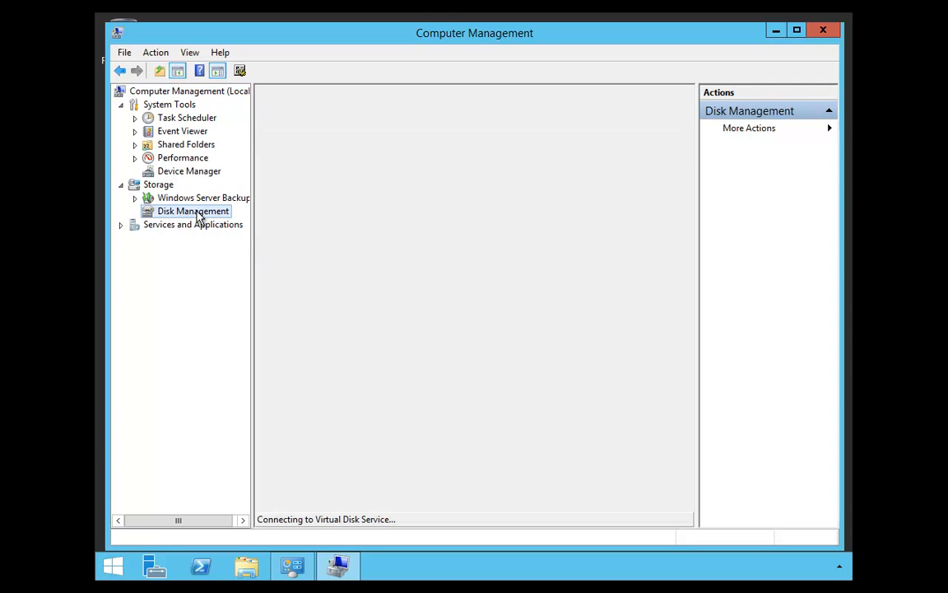
{"action": "right_click", "coordinate": [193, 211]}
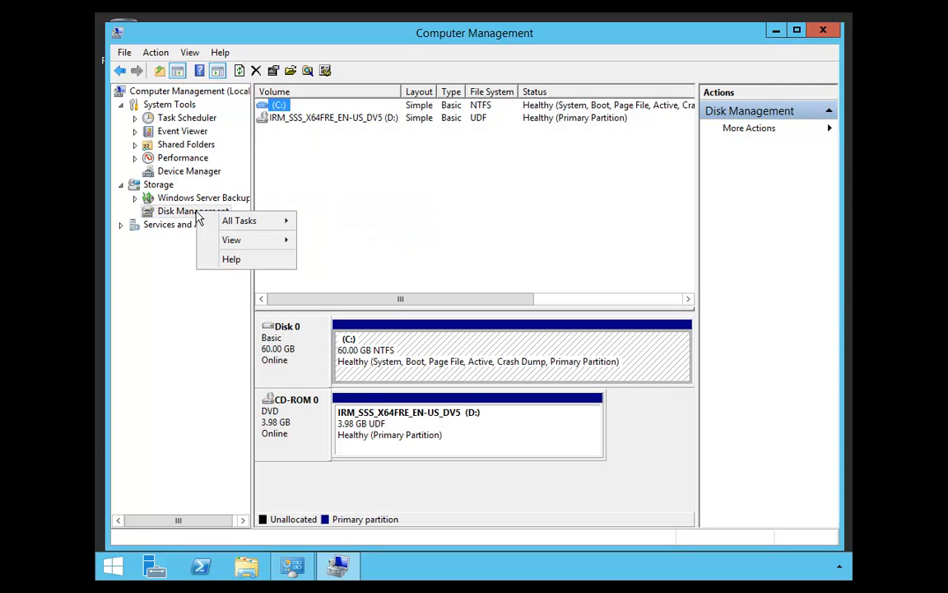
{"action": "mouse_move", "coordinate": [212, 220]}
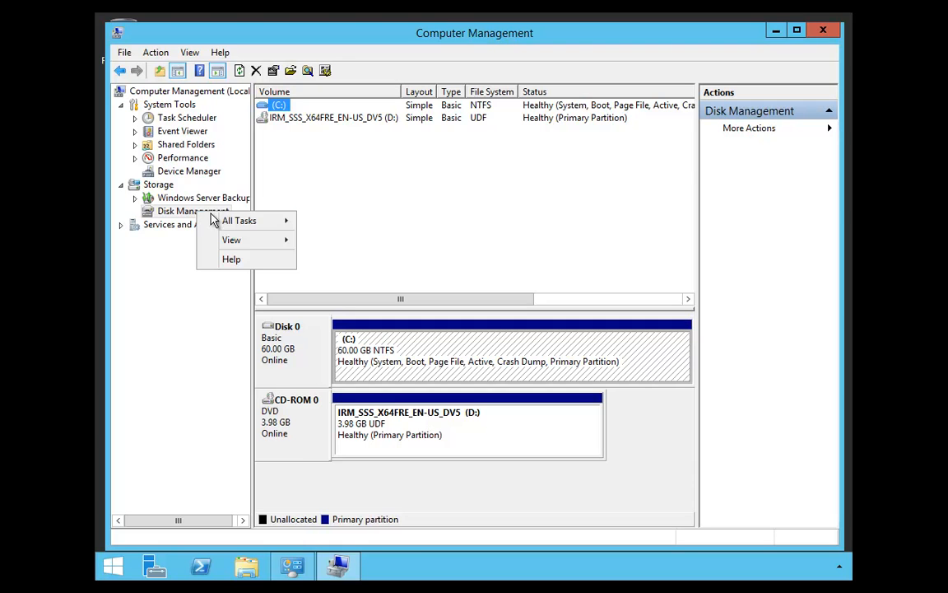
{"action": "mouse_move", "coordinate": [240, 220]}
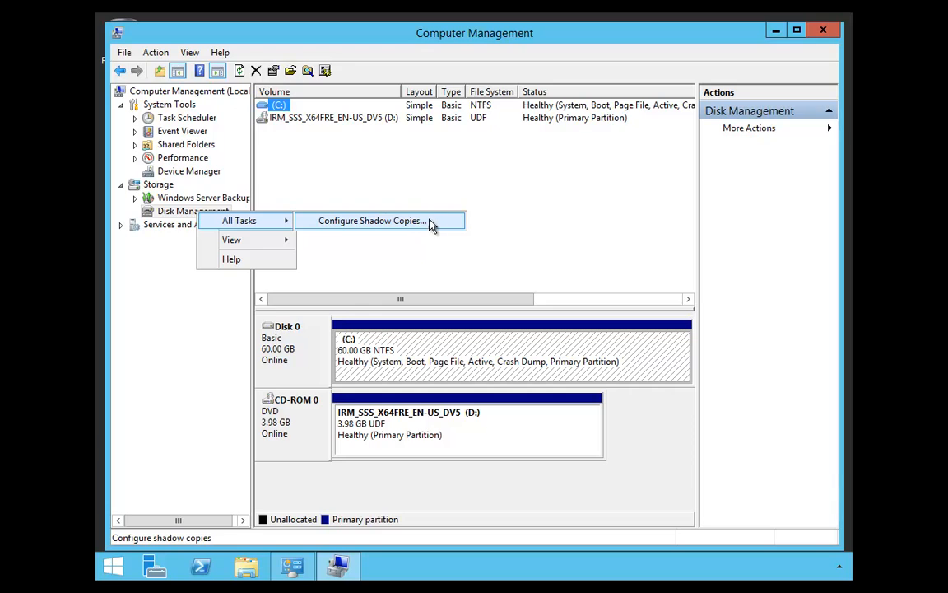
Enable shadow copies on C:\, confirming the prompt to create the first copy.
{"action": "left_click", "coordinate": [372, 220]}
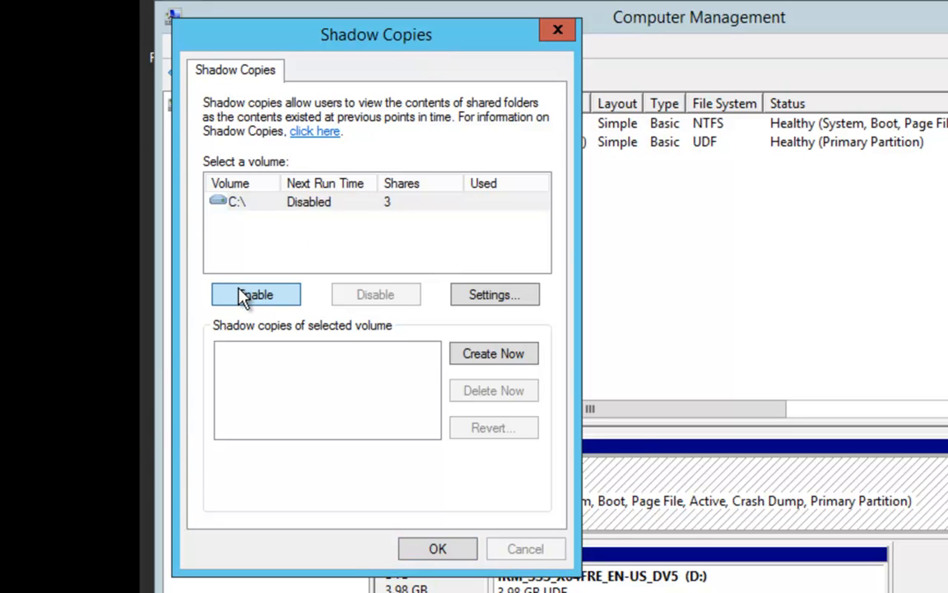
{"action": "left_click", "coordinate": [256, 293]}
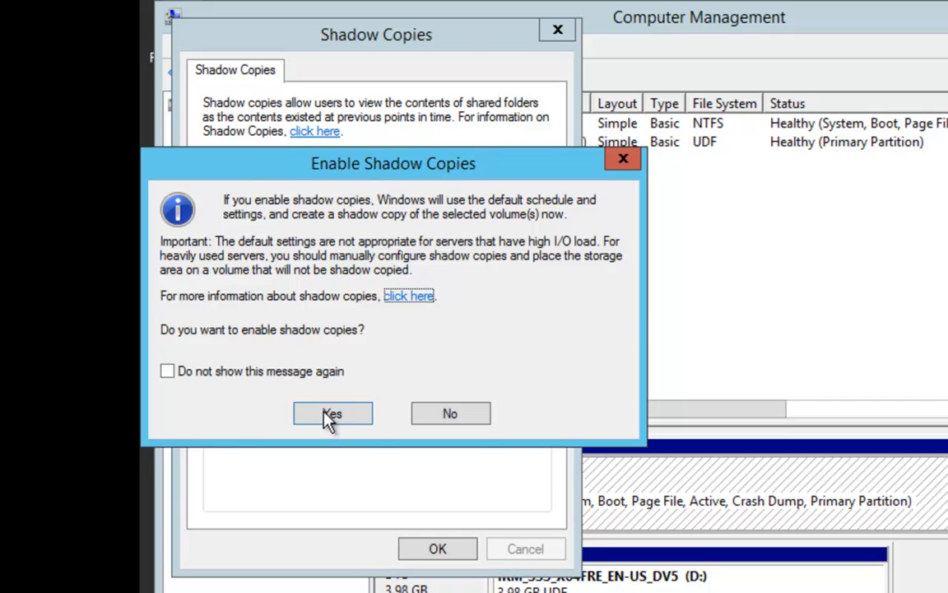
{"action": "left_click", "coordinate": [333, 413]}
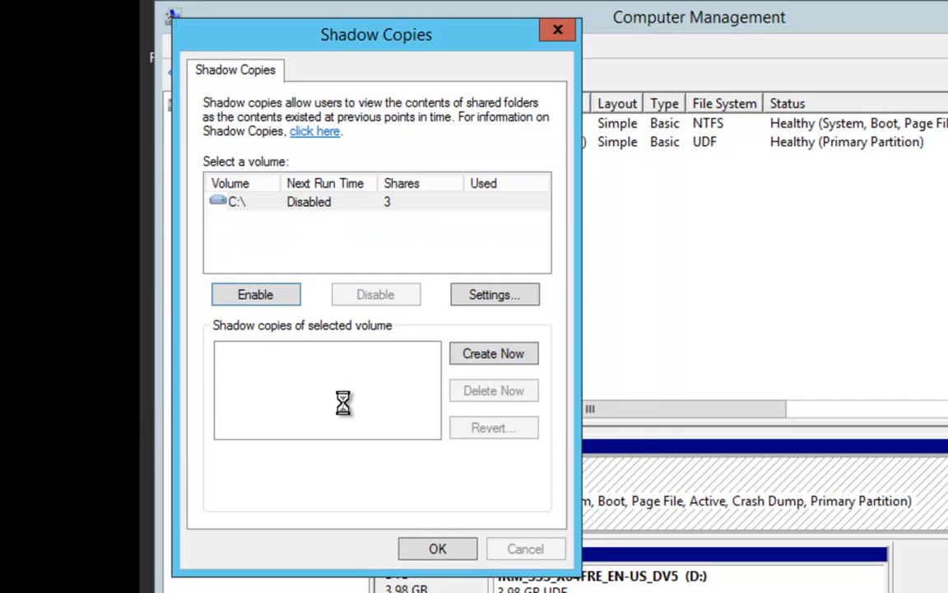
{"action": "left_click", "coordinate": [255, 294]}
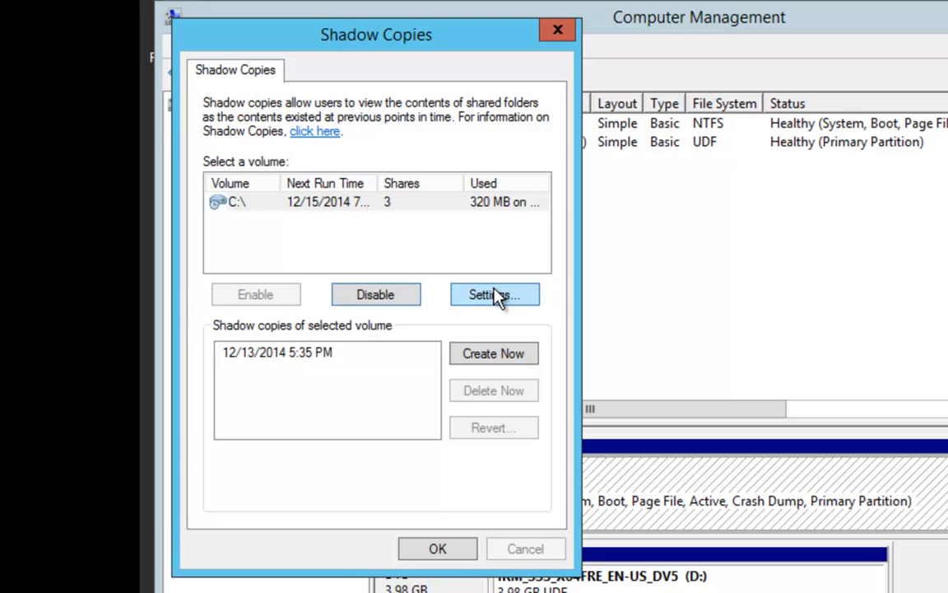
Open the Settings for C:\ shadow copies, showing the 6143 MB use limit.
{"action": "left_click", "coordinate": [494, 294]}
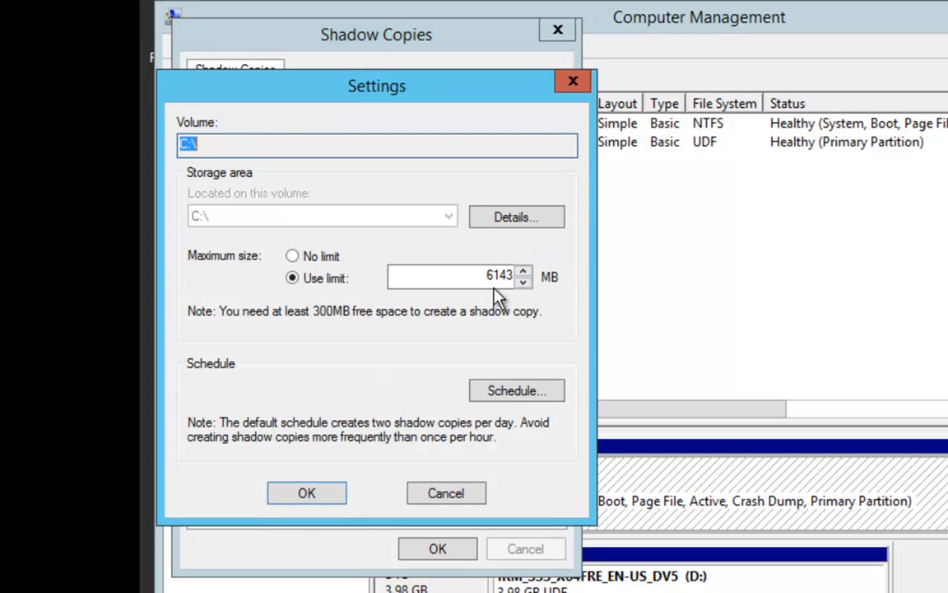
{"action": "mouse_move", "coordinate": [482, 176]}
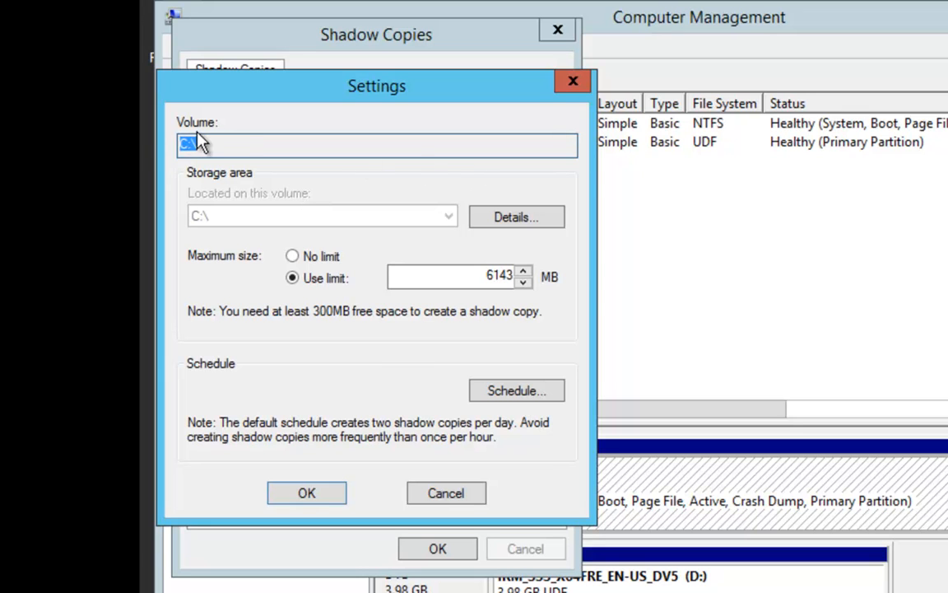
{"action": "mouse_move", "coordinate": [428, 173]}
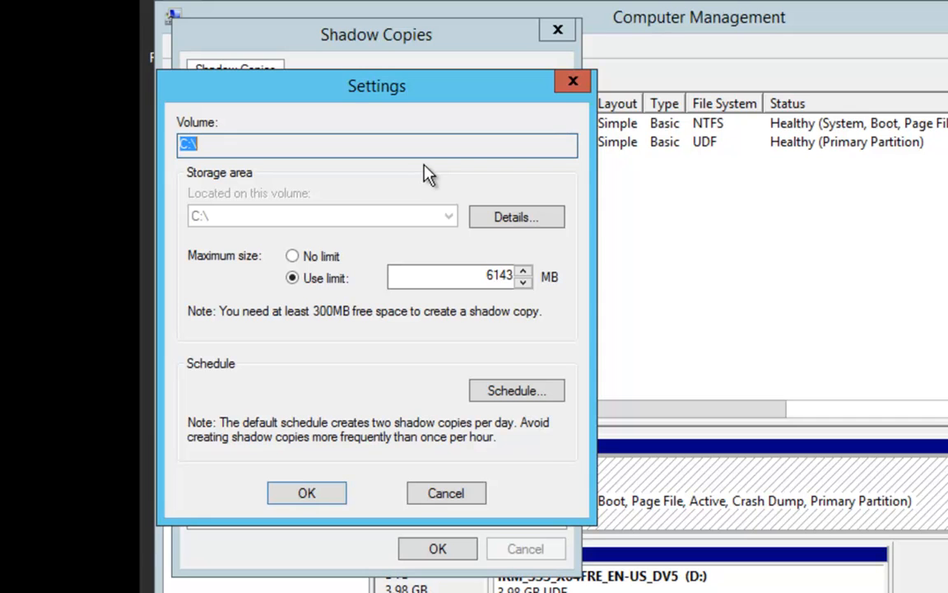
{"action": "mouse_move", "coordinate": [294, 256]}
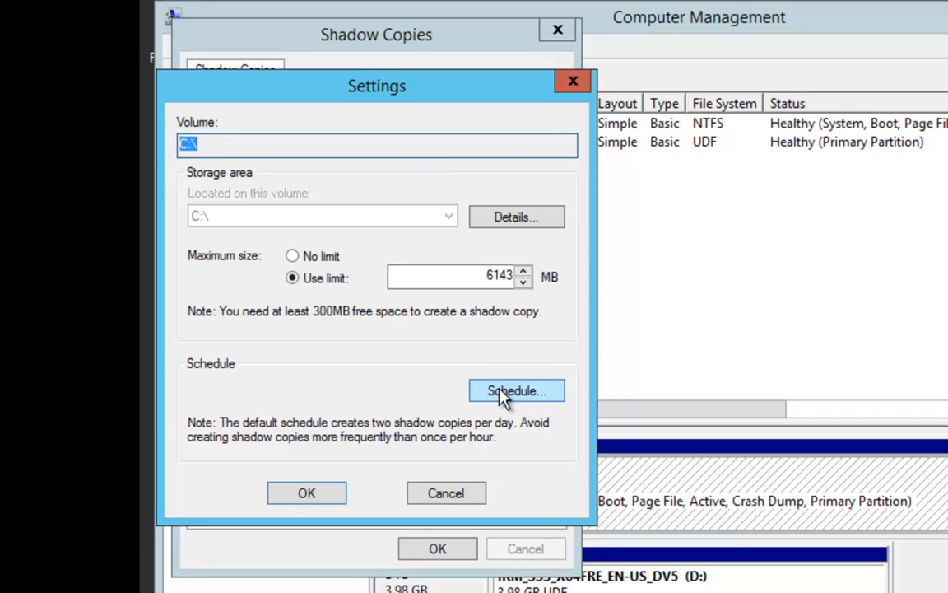
Schedule C:\ shadow copies weekly at 7:00 AM Monday–Friday and save the settings.
{"action": "left_click", "coordinate": [516, 391]}
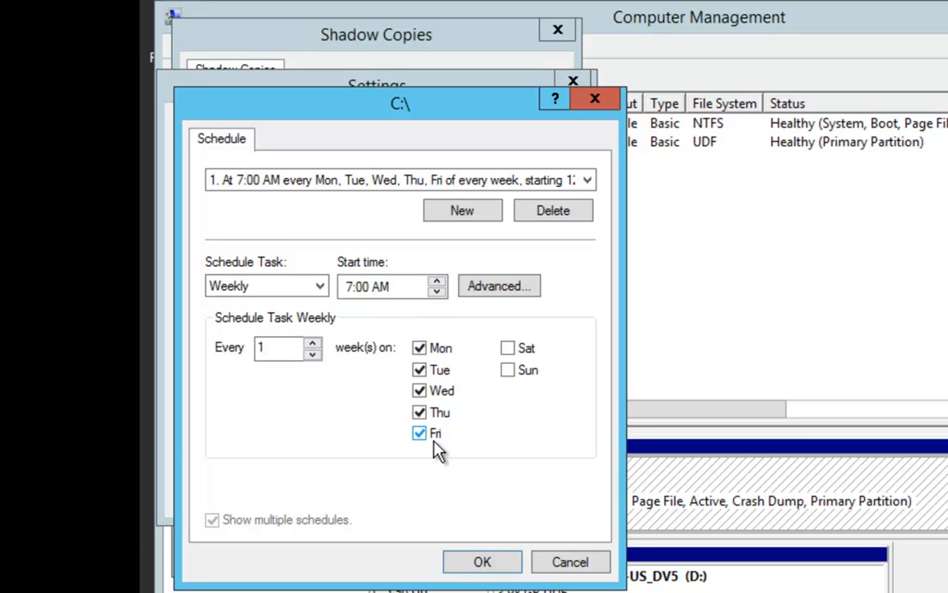
{"action": "left_click", "coordinate": [481, 561]}
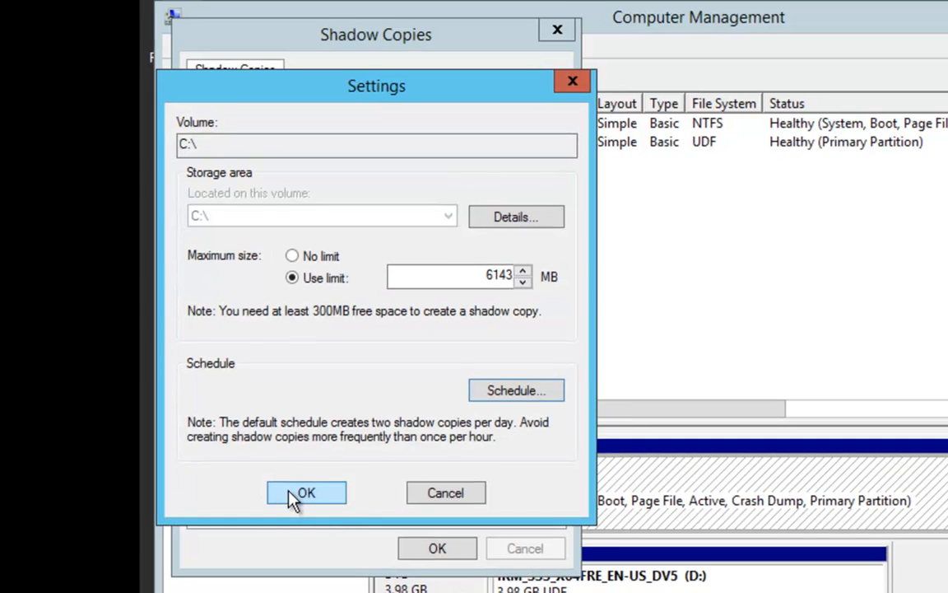
{"action": "left_click", "coordinate": [306, 492]}
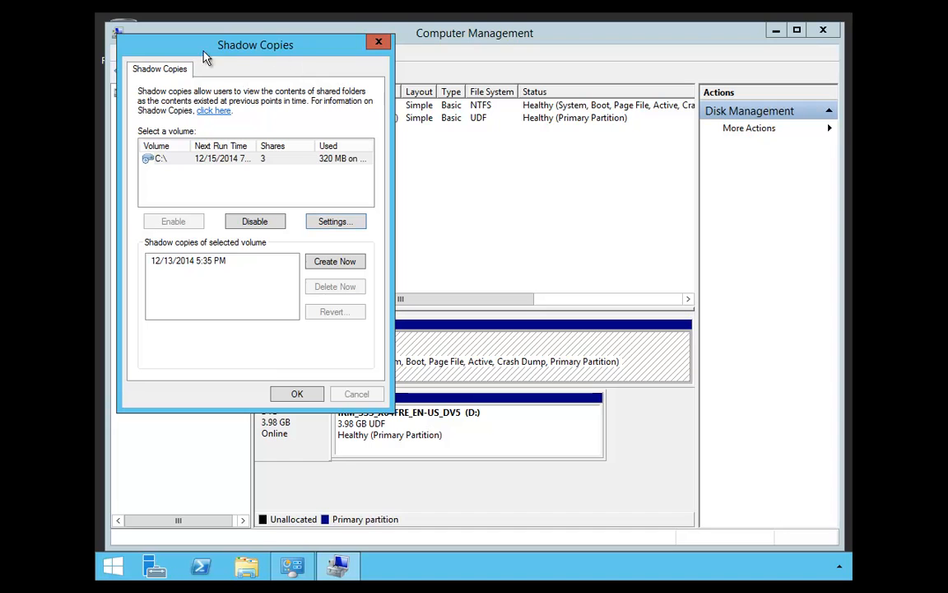
Close the Shadow Copies dialog to return to Disk Management showing C: and D:.
{"action": "left_click", "coordinate": [297, 394]}
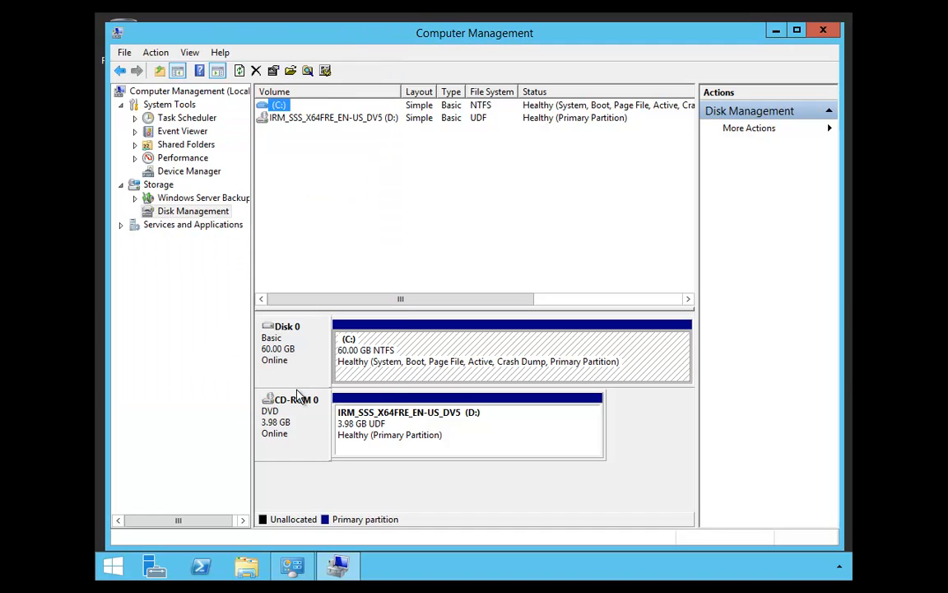
{"action": "mouse_move", "coordinate": [249, 357]}
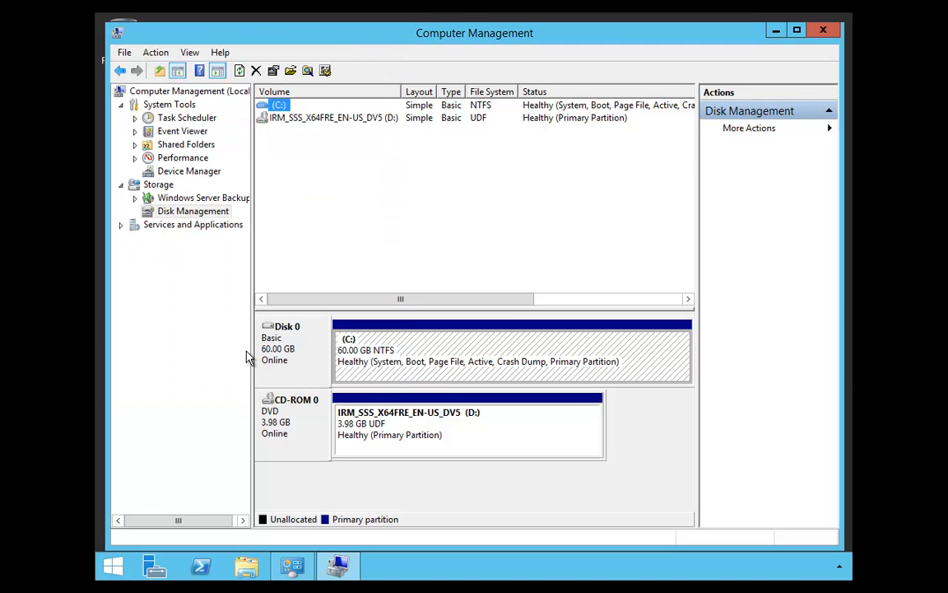